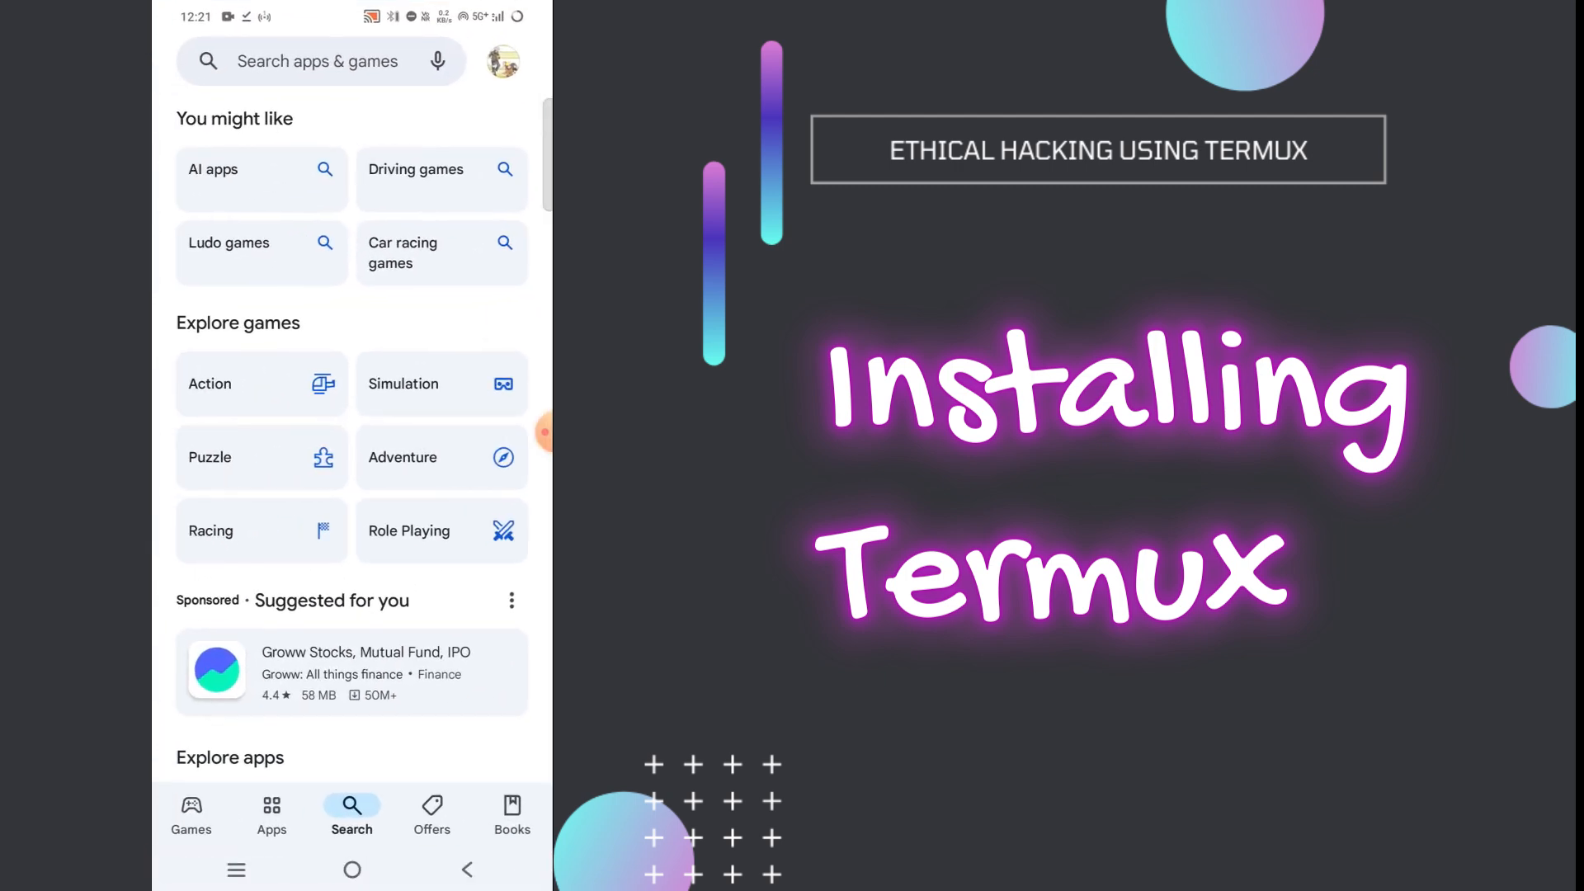
# Search the Play Store for termux and open the Termux listing
pyautogui.click(317, 60)
pyautogui.write('termux')
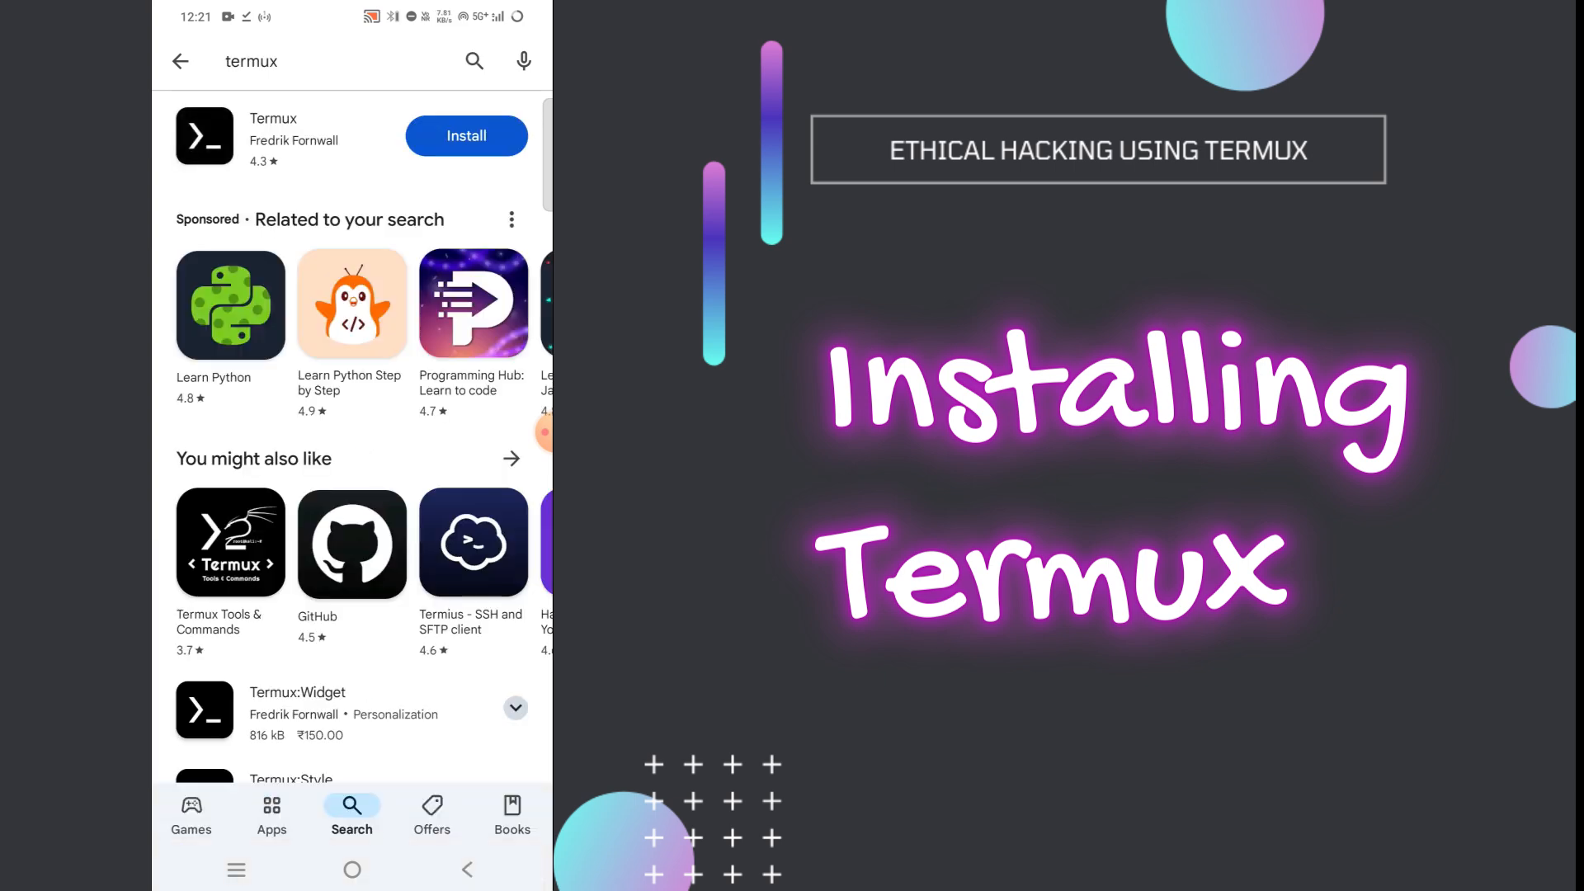
pyautogui.click(351, 869)
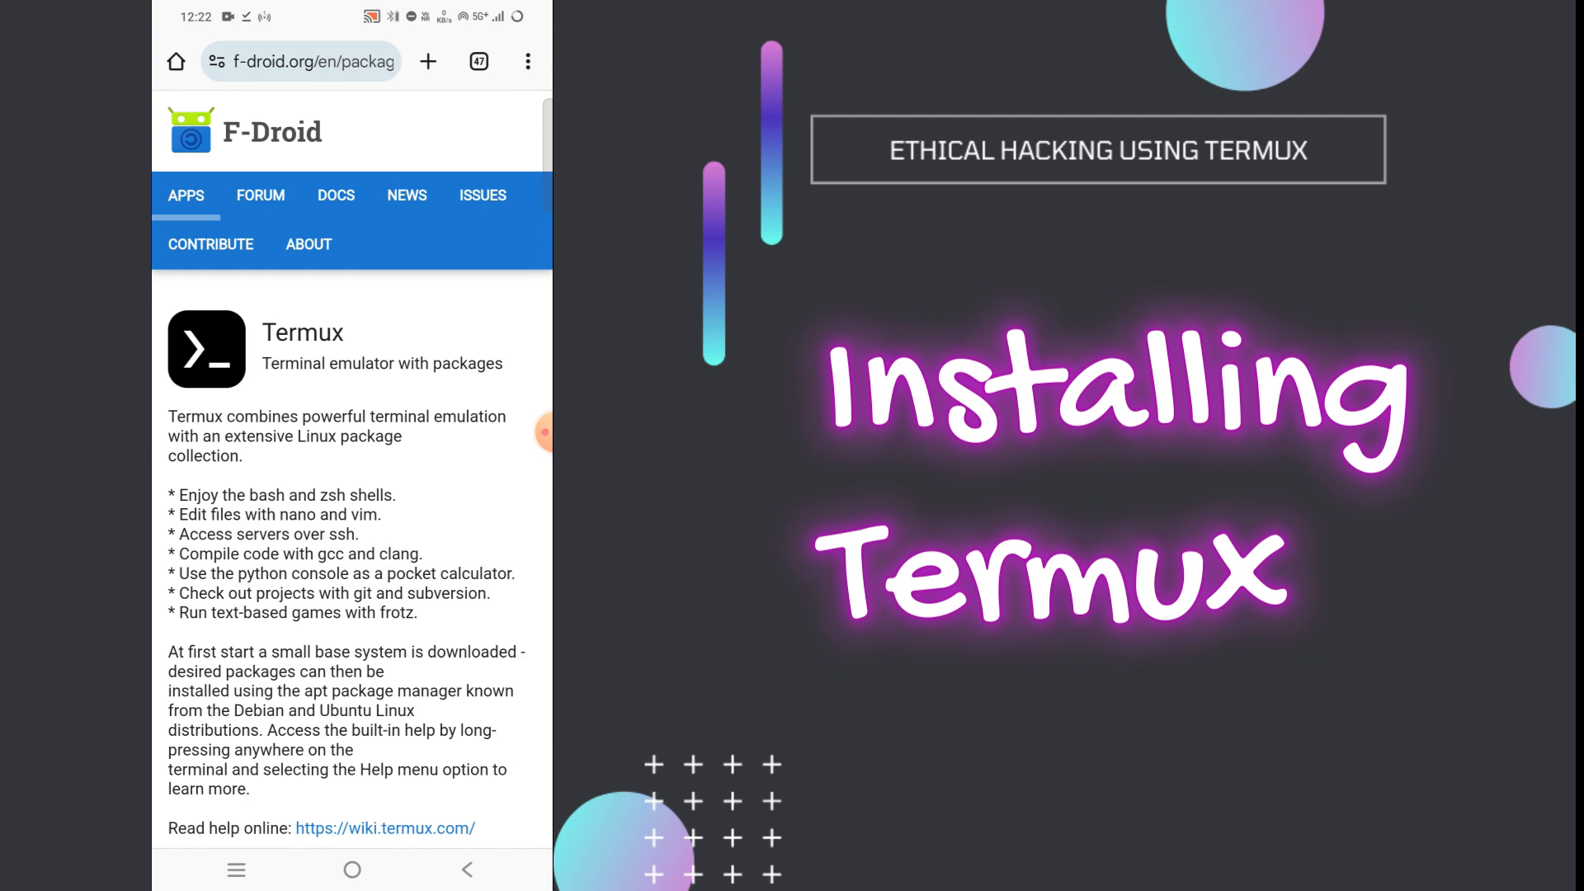
# Scroll the F-Droid Termux page past Versions and Permissions to Download APK
pyautogui.scroll(-3)
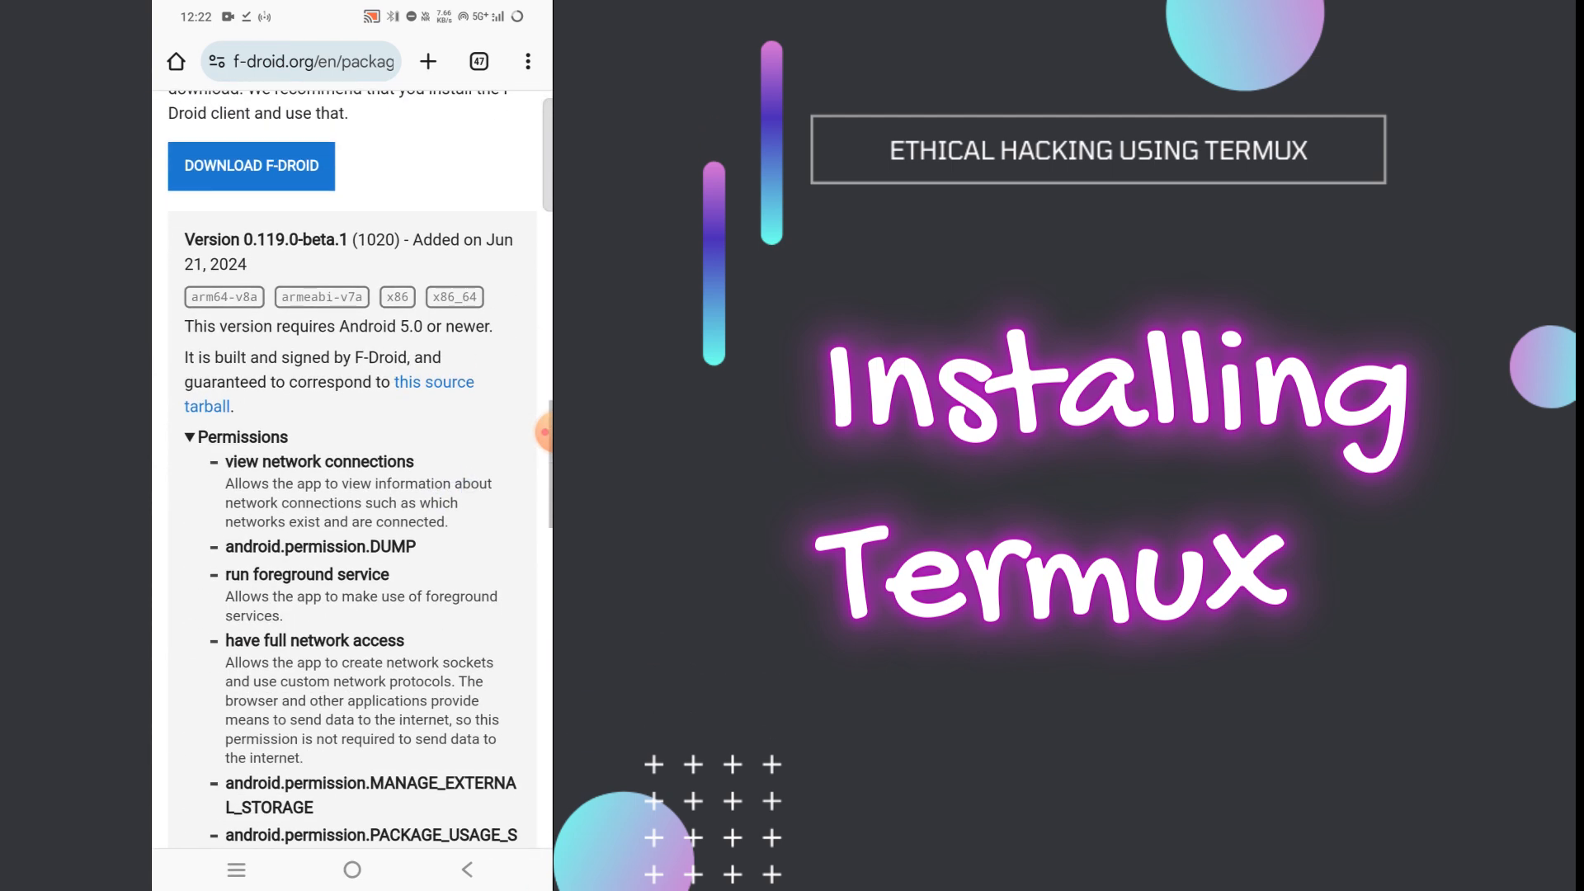
pyautogui.scroll(-3)
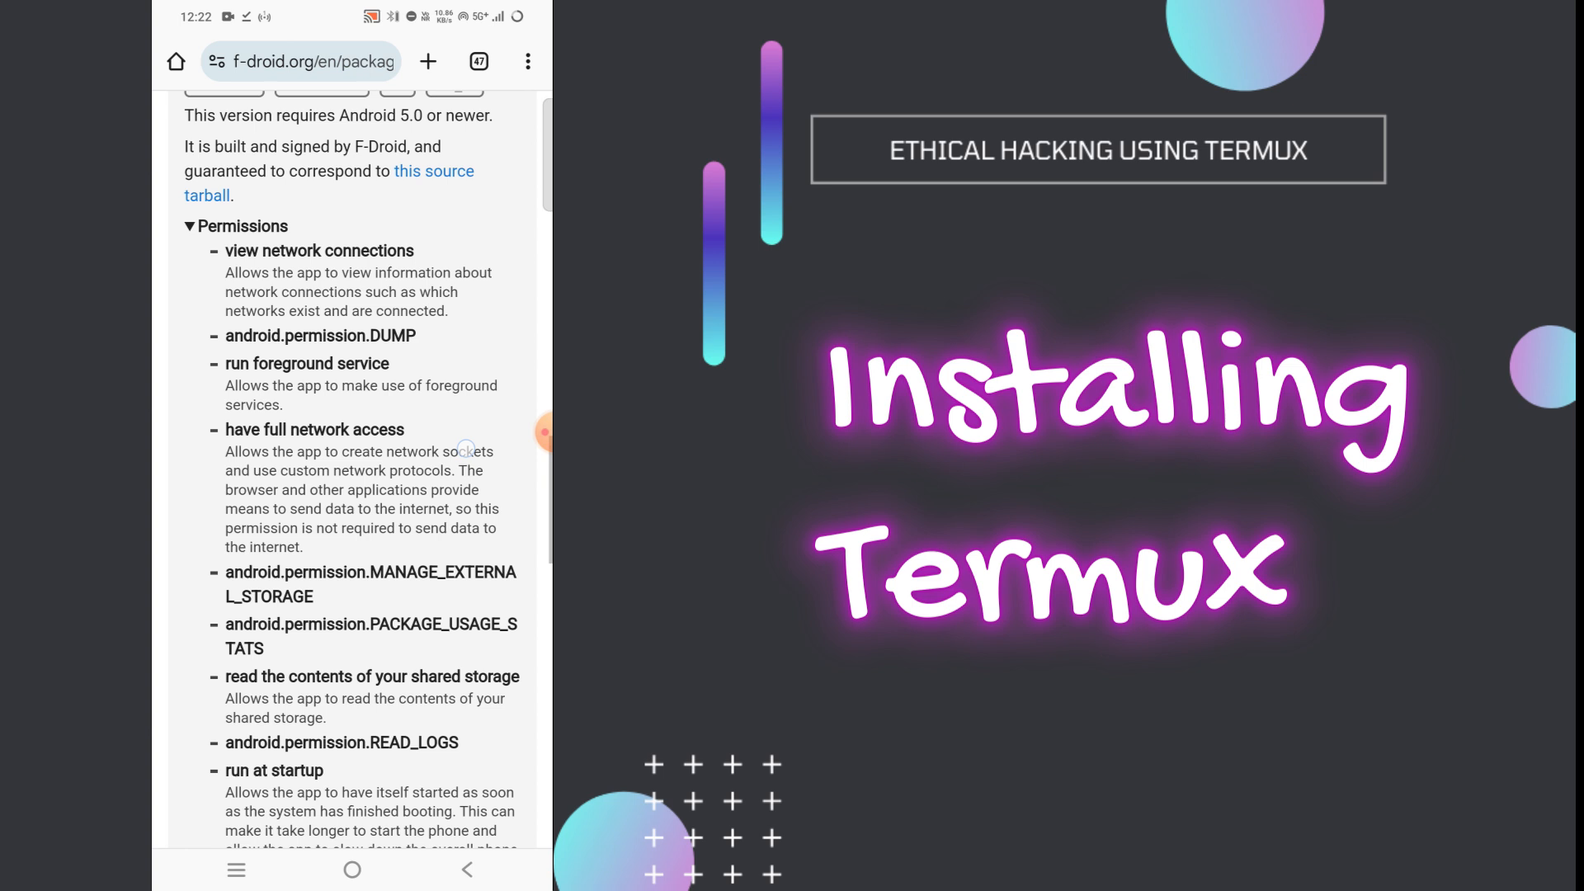
pyautogui.scroll(-3)
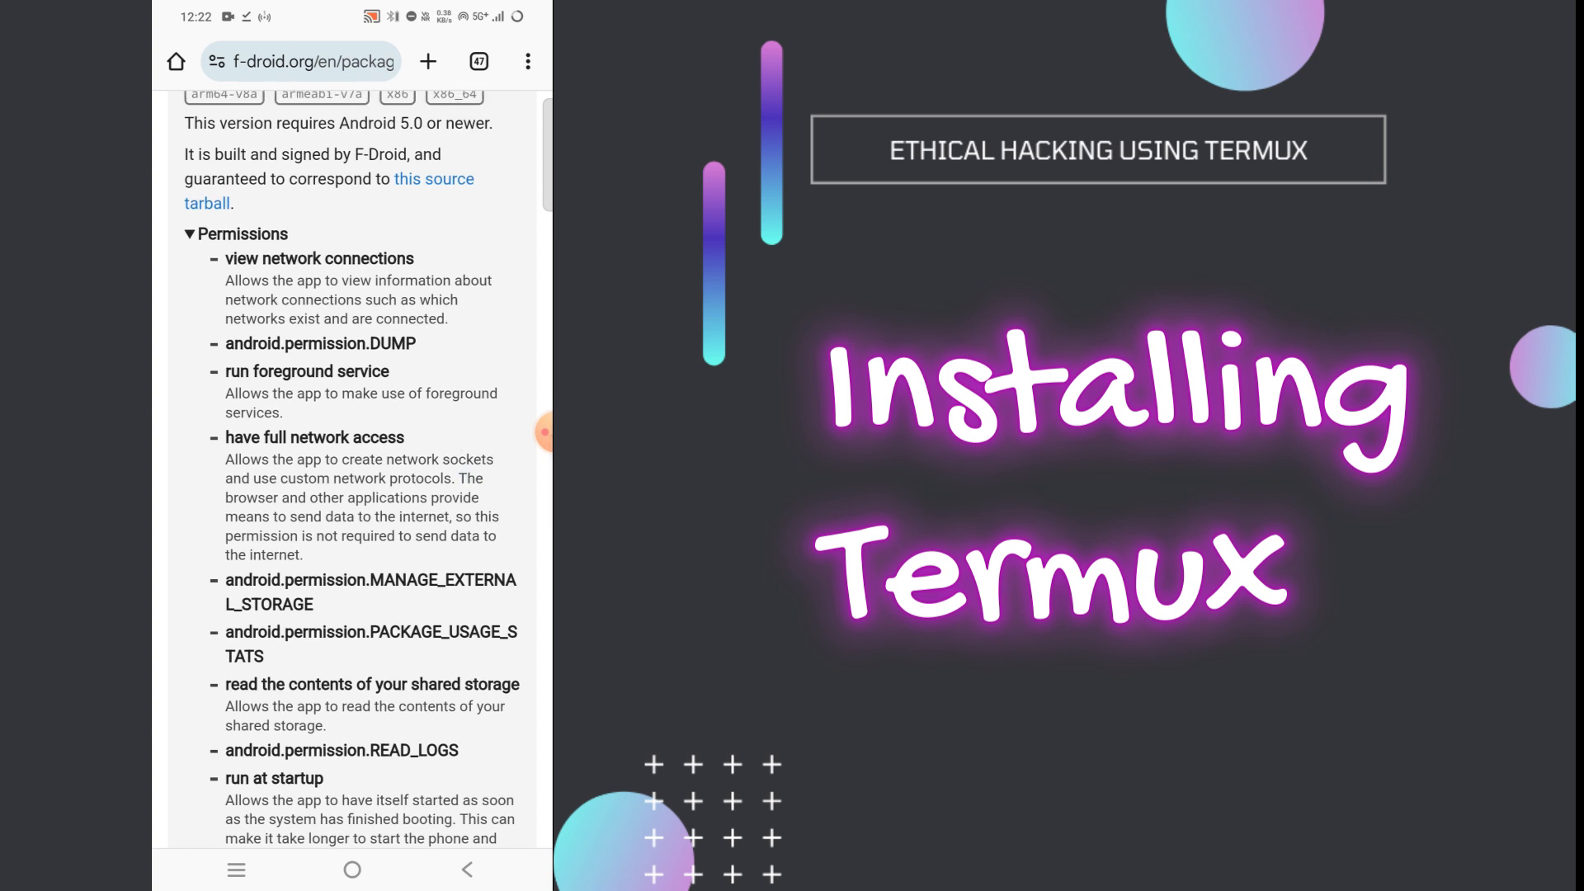
pyautogui.scroll(-3)
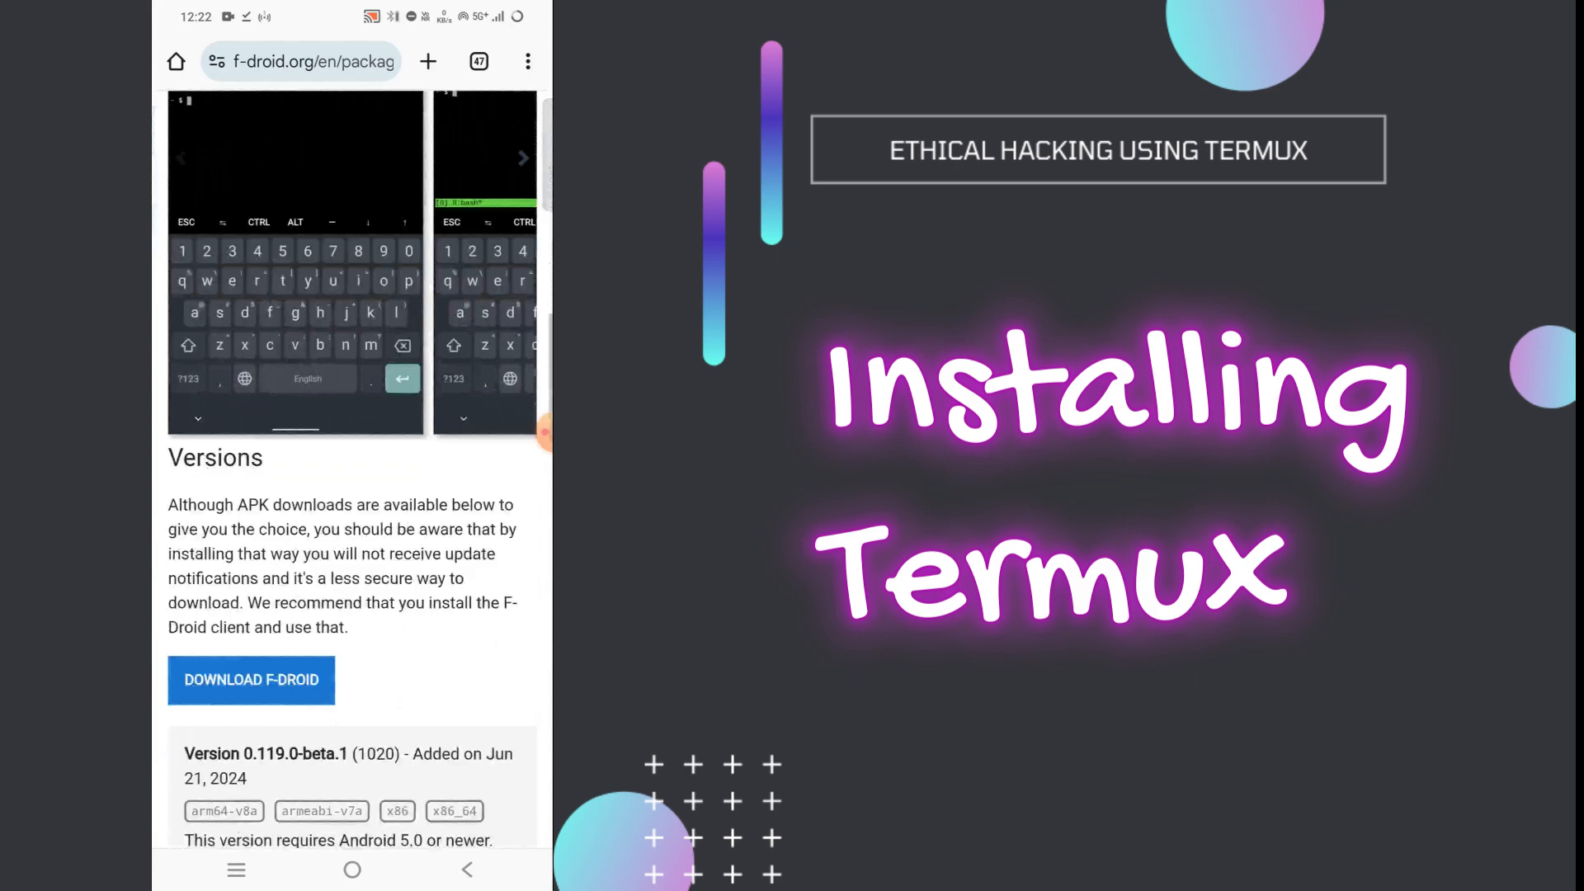
pyautogui.scroll(-3)
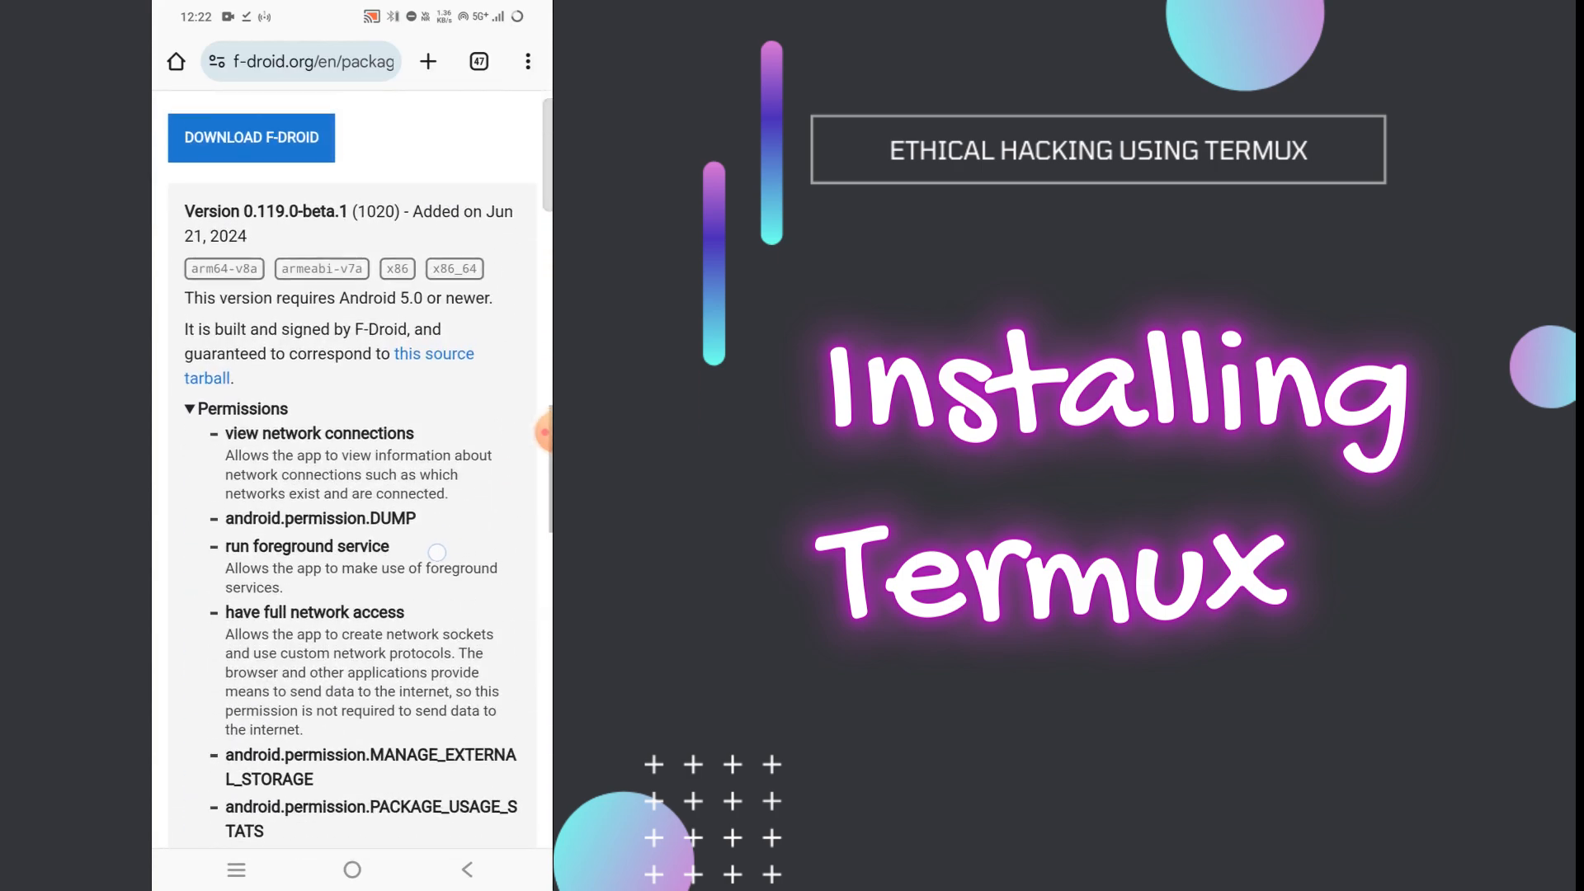
pyautogui.scroll(-3)
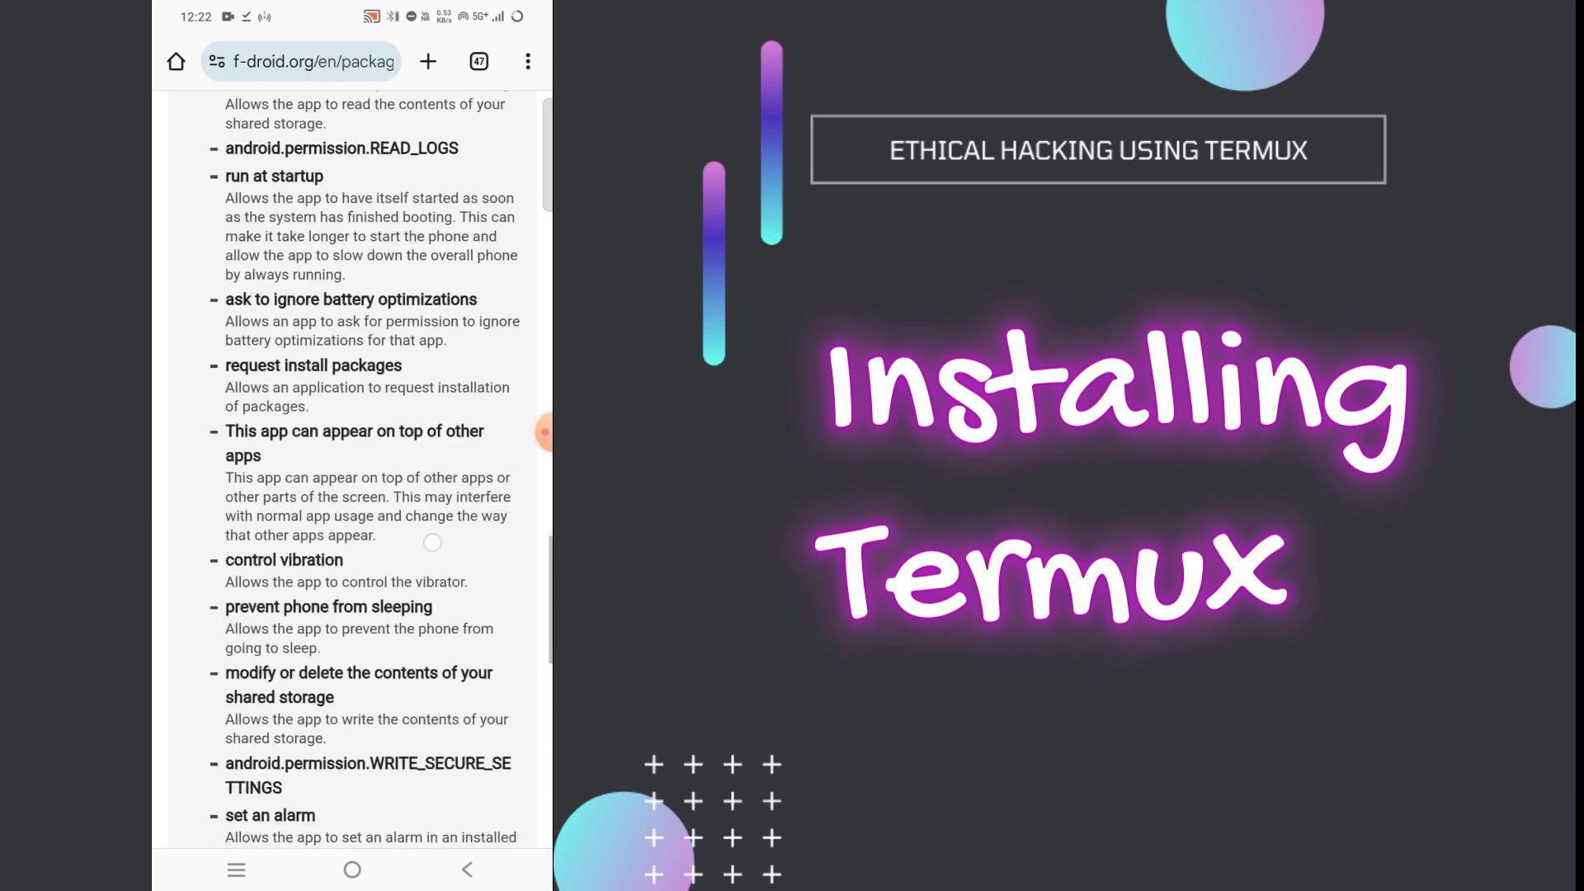
pyautogui.scroll(-3)
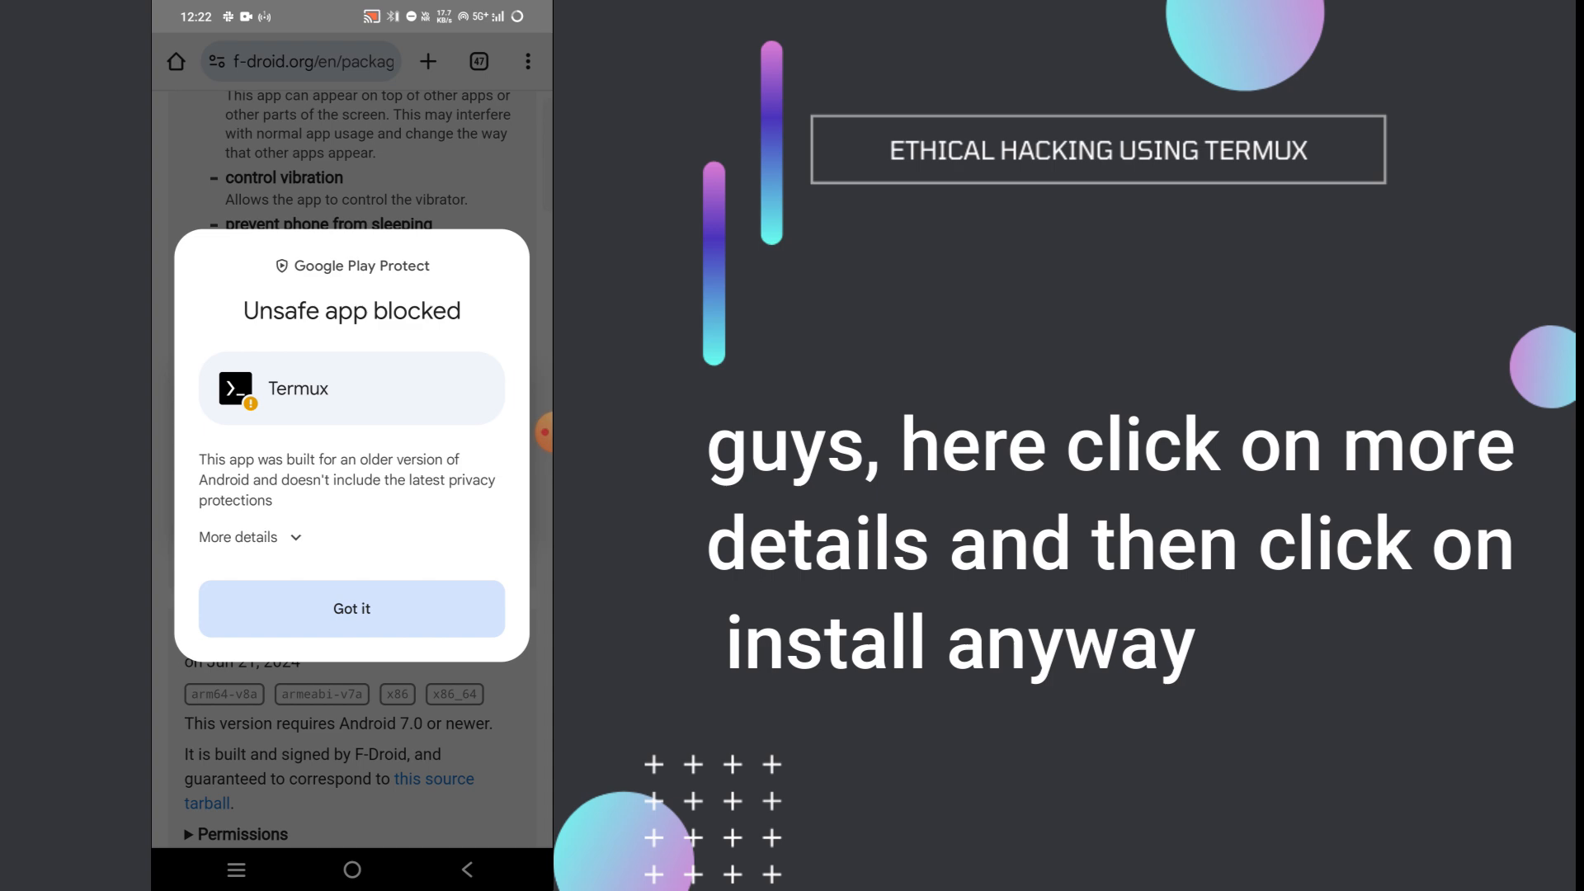
# Override the 'Unsafe app blocked' warning with More details, then Install anyway
pyautogui.click(351, 608)
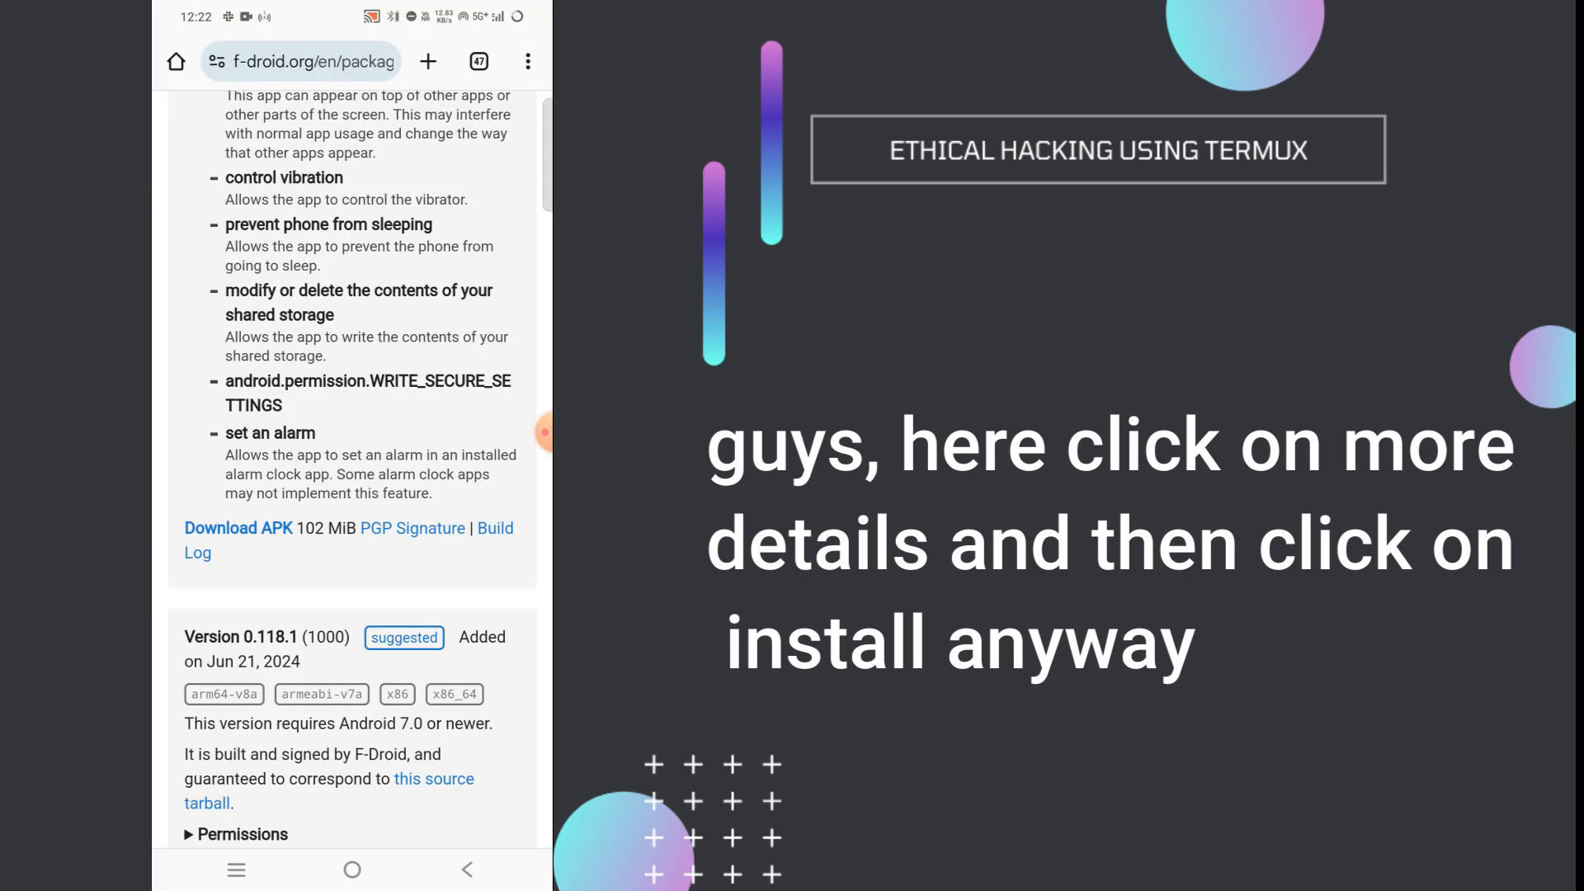
pyautogui.click(352, 869)
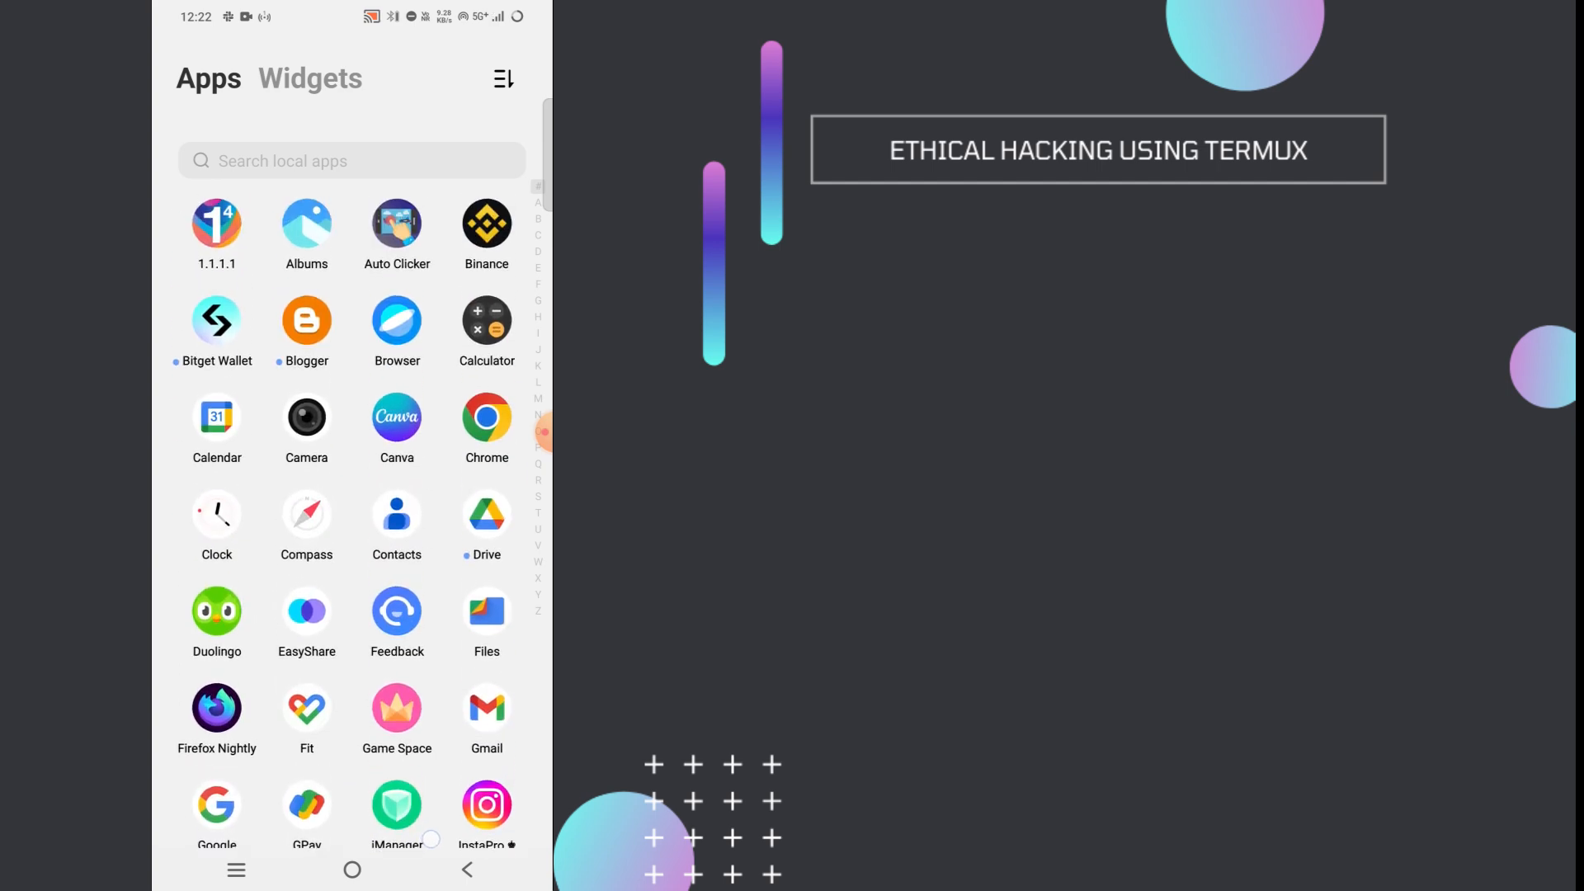
# Scroll the app drawer to the Termux icon and launch it
pyautogui.scroll(-3)
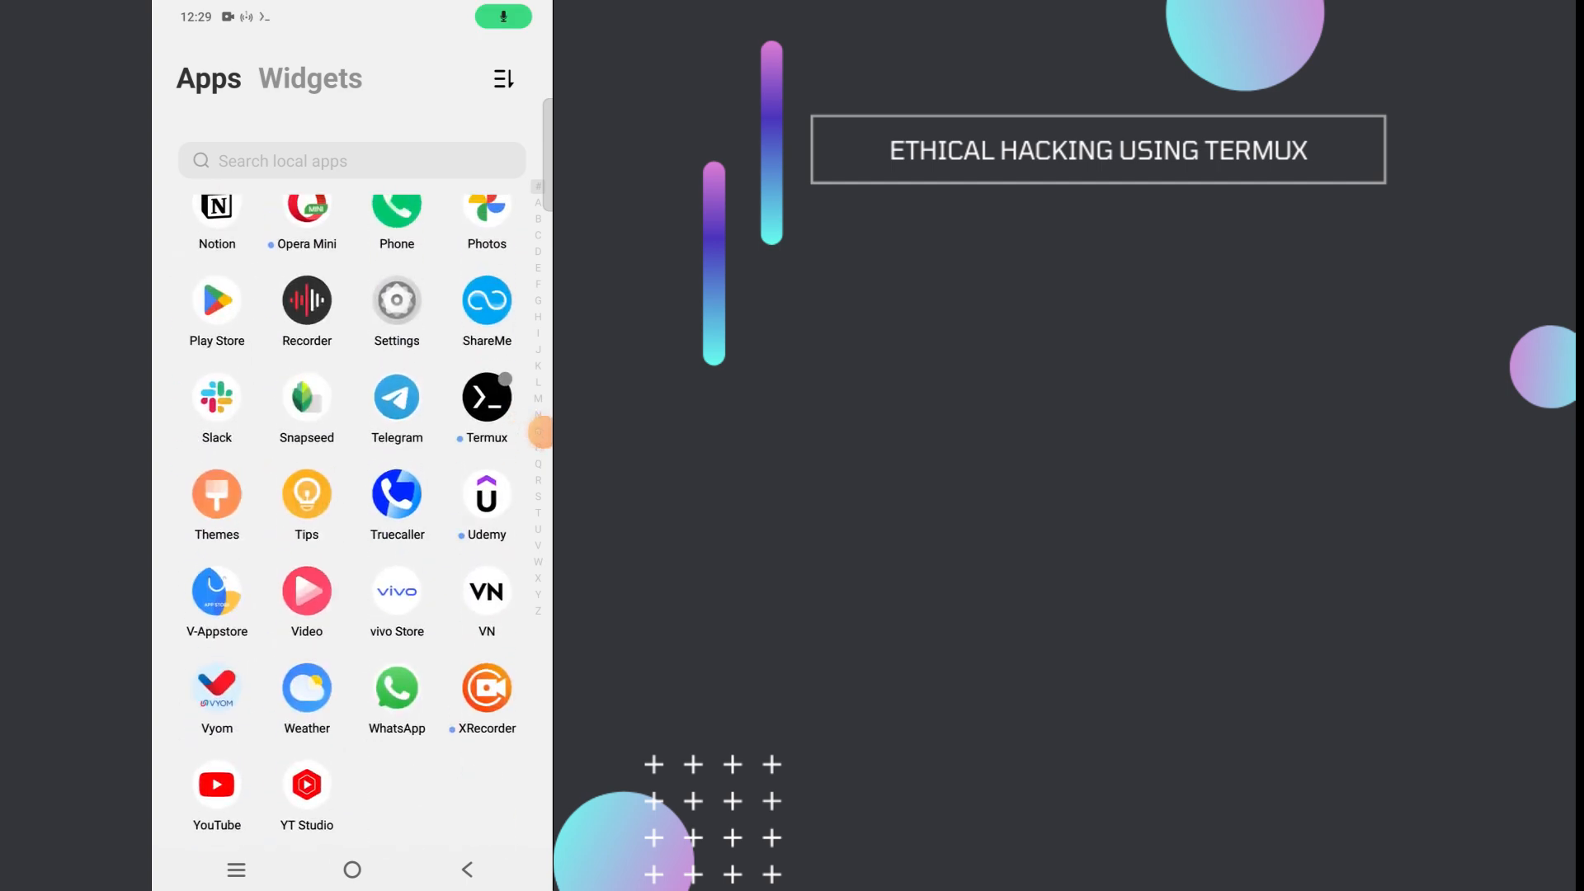
pyautogui.click(486, 395)
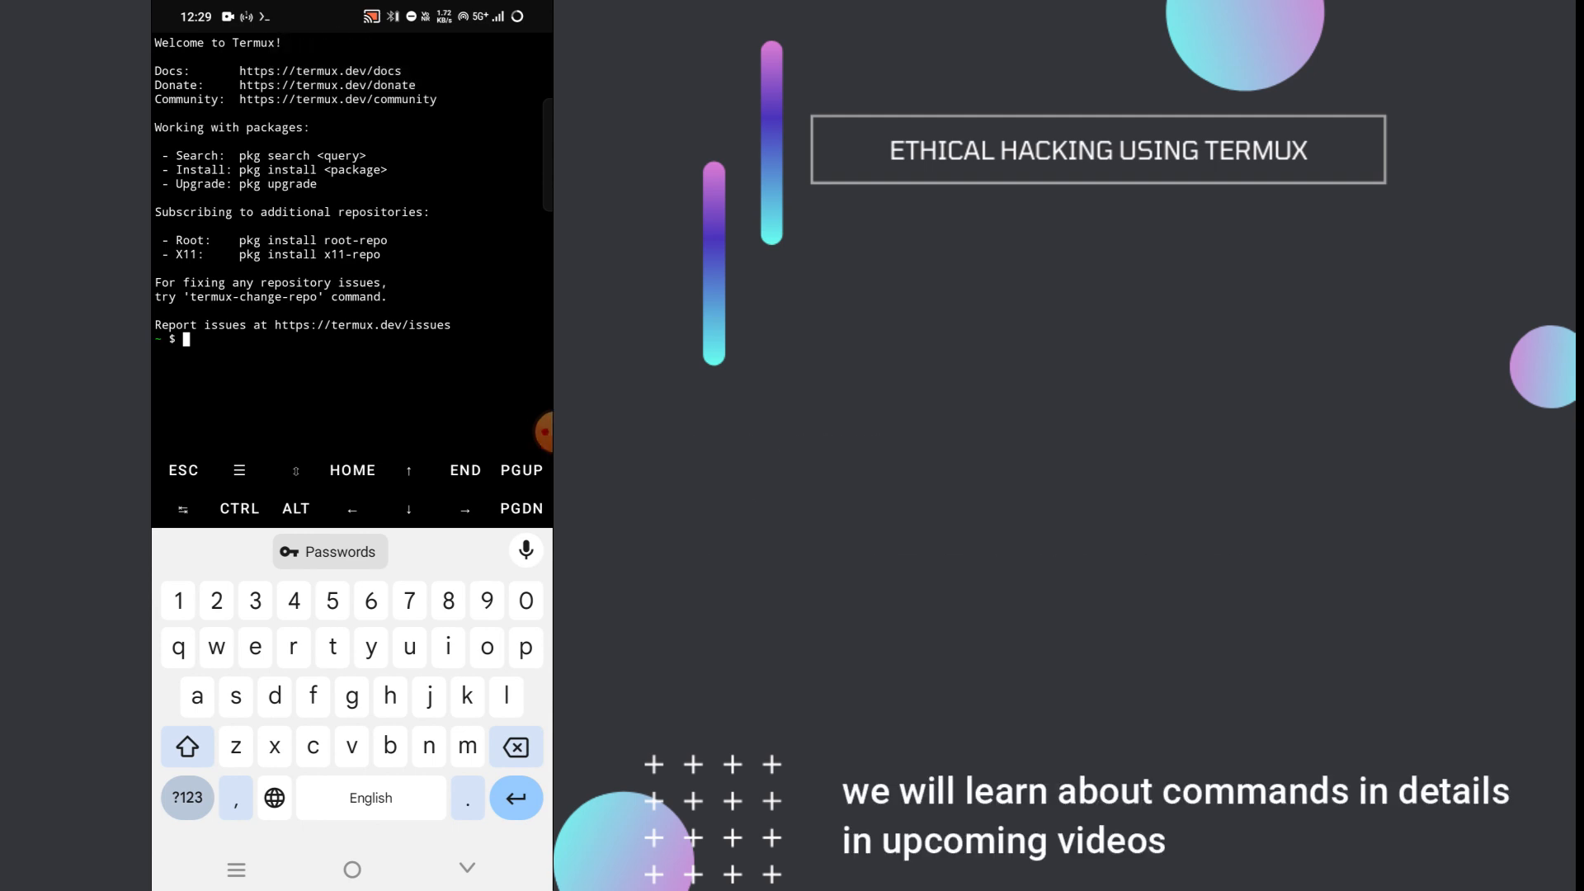
# Run pwd and ls in Termux, then begin typing termux-setup-storage
pyautogui.write('pwd')
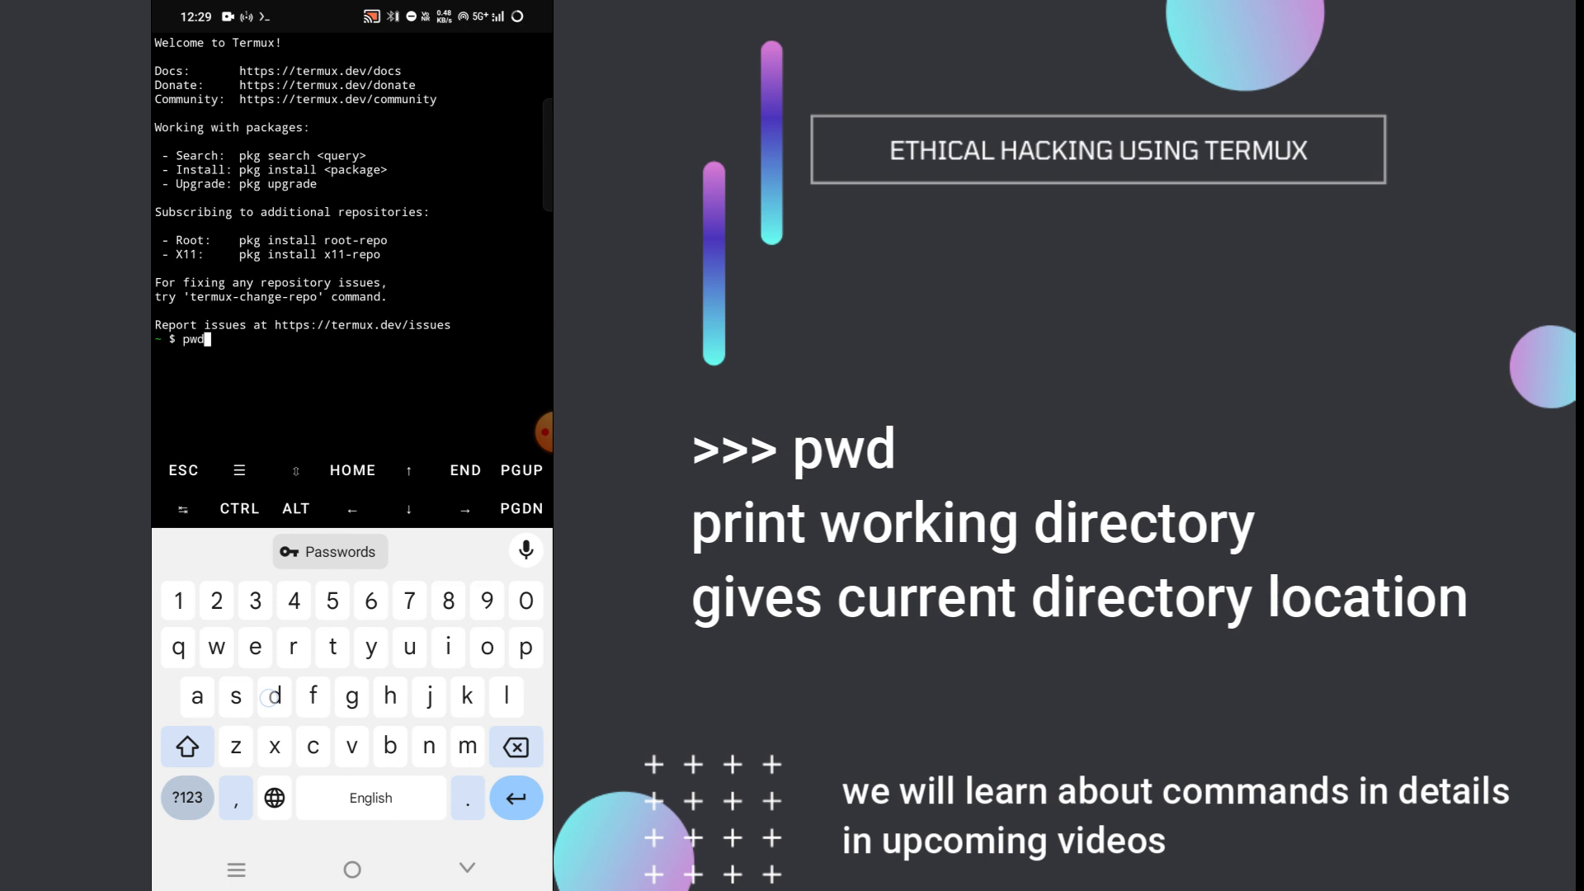
pyautogui.press('Enter')
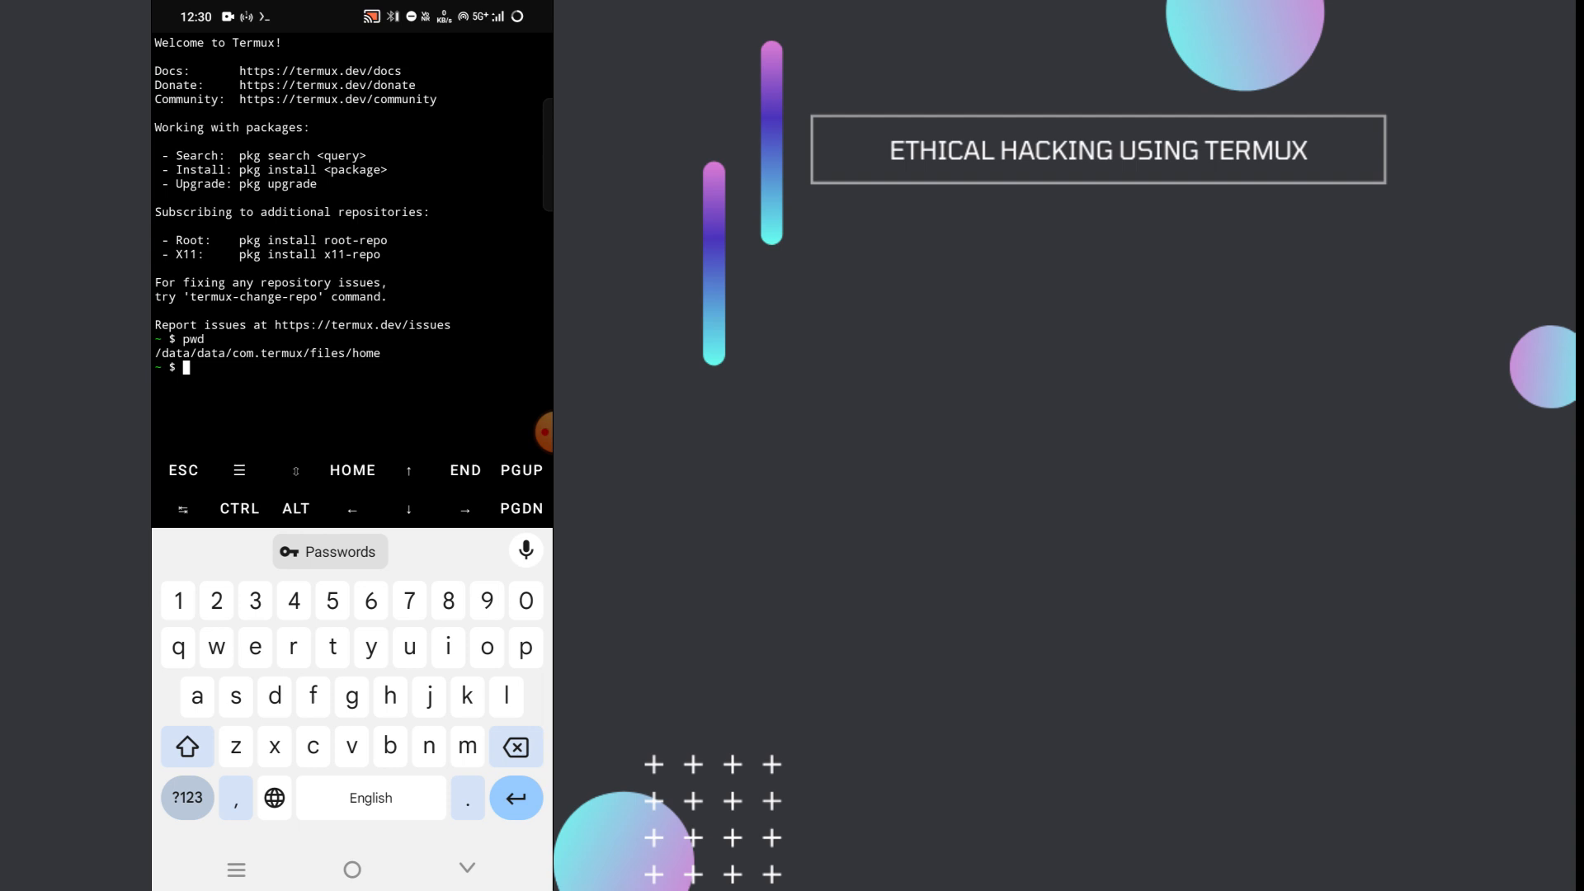
pyautogui.write('ls')
pyautogui.write('touch hello.tx')
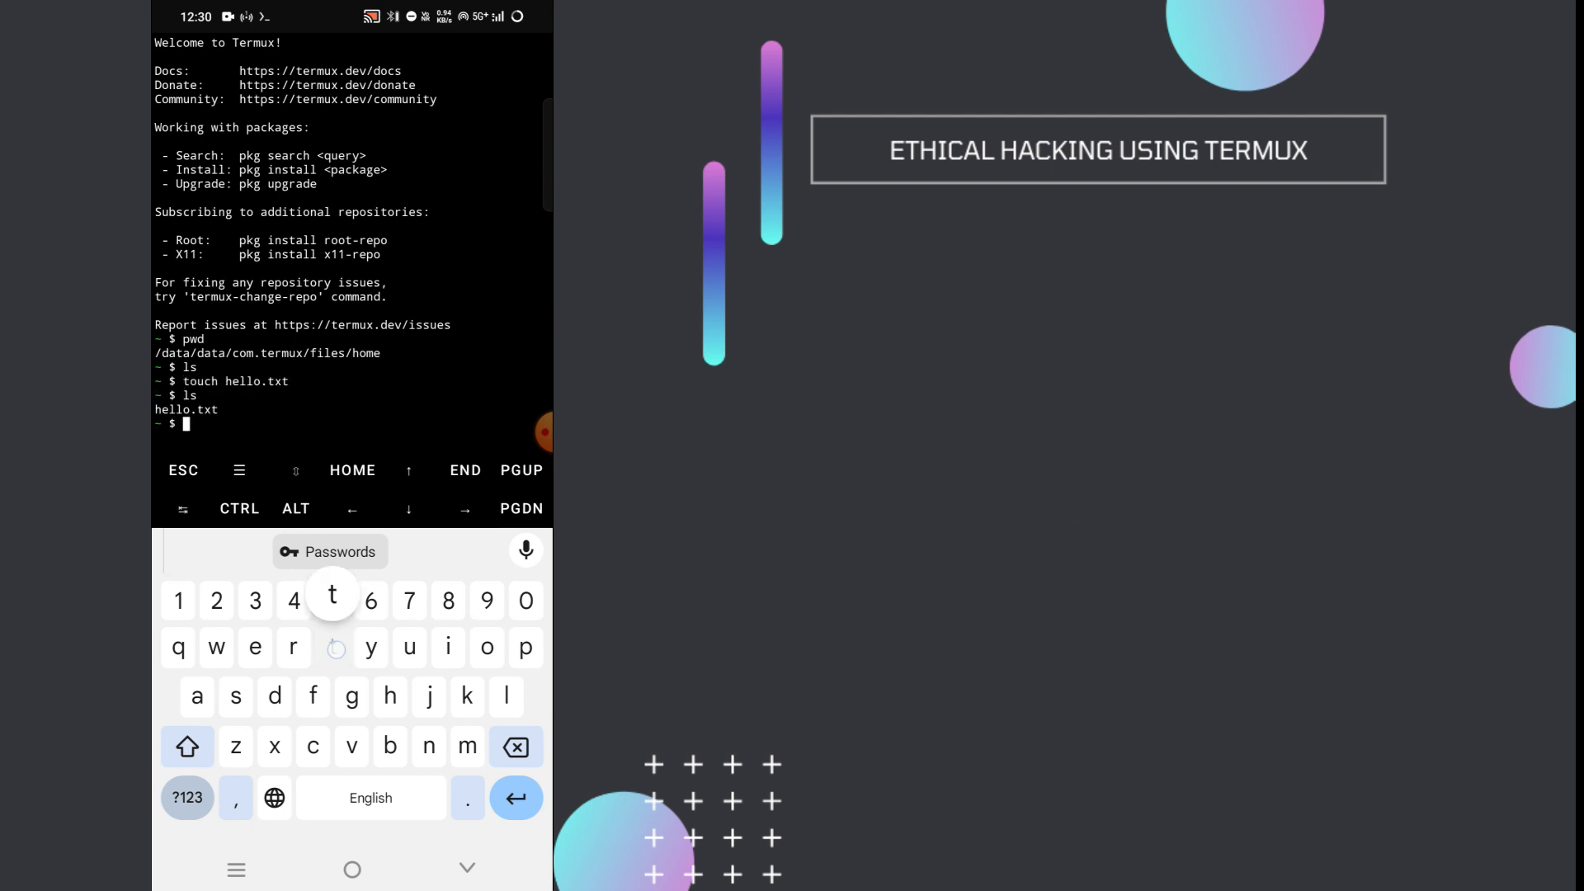
pyautogui.write('termuz')
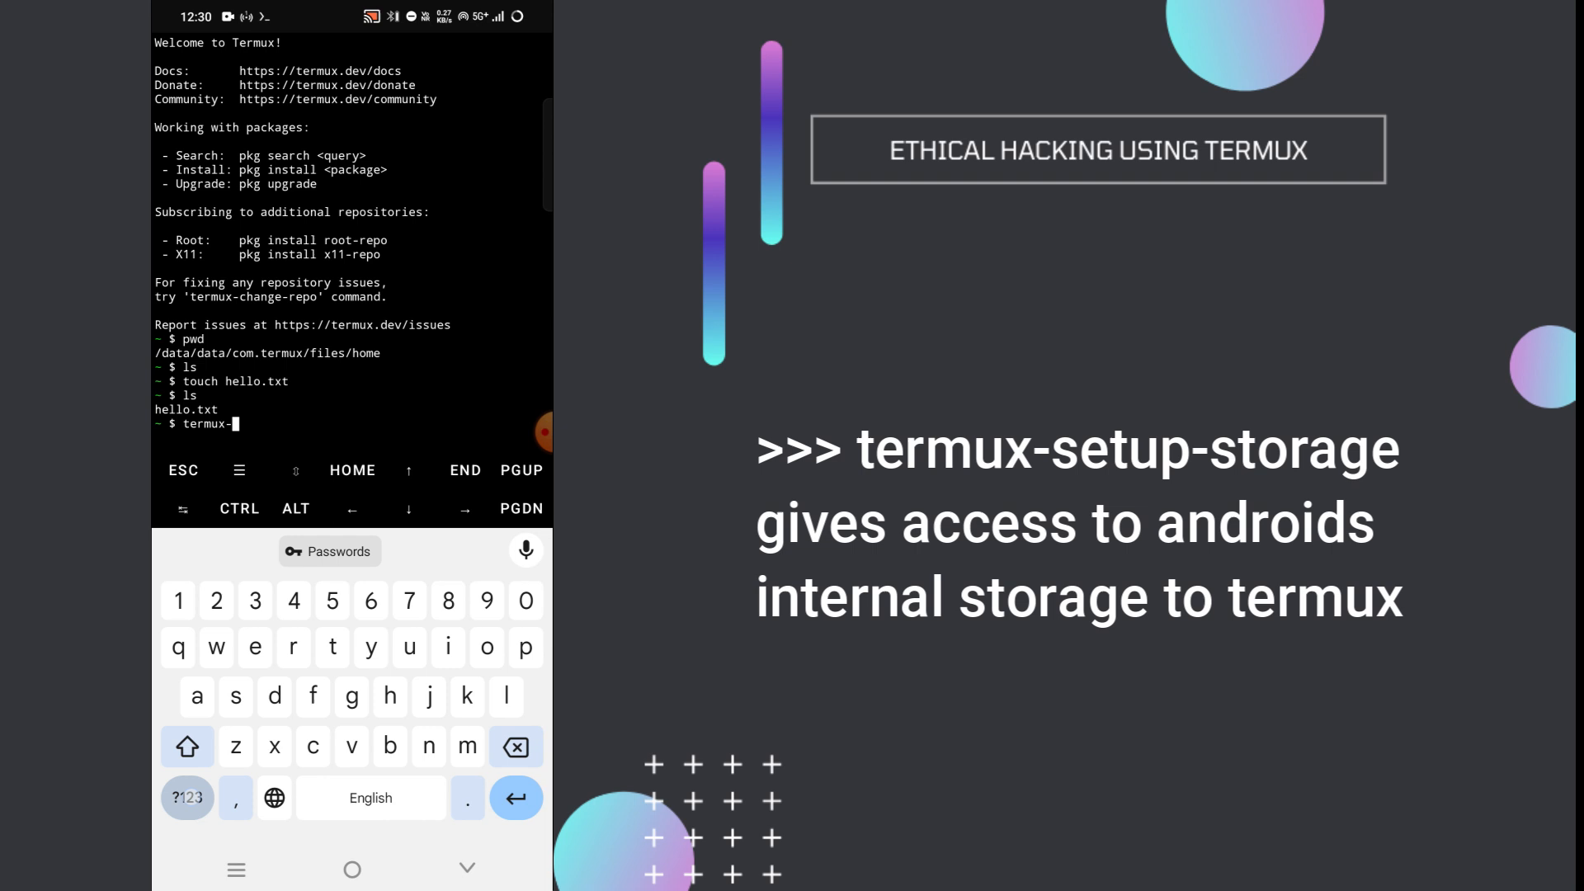
pyautogui.write('setup-')
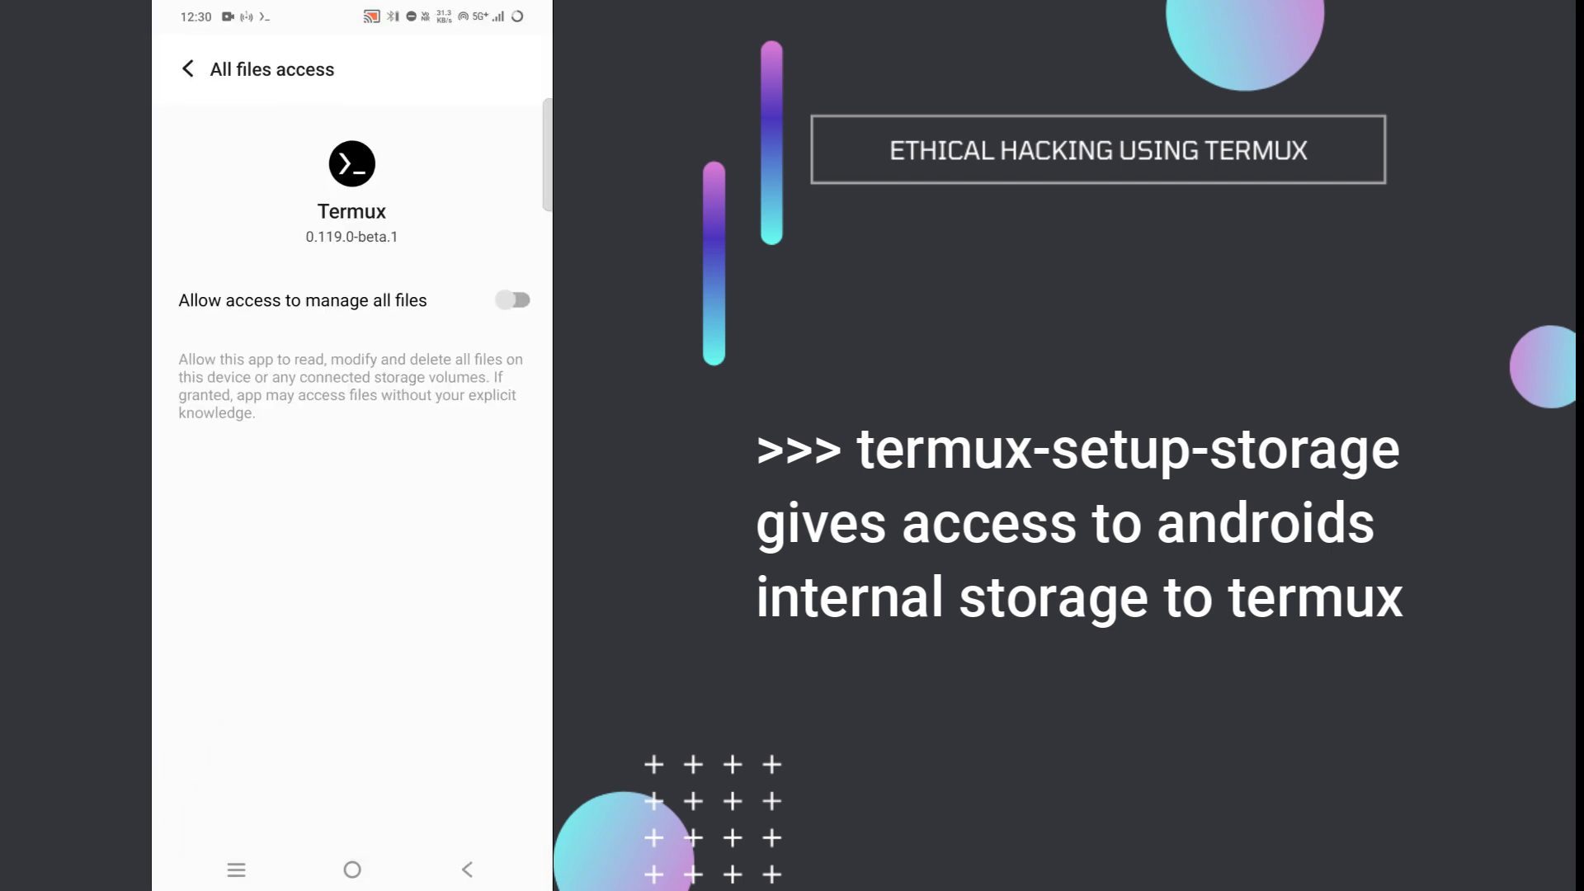
# Switch on 'Allow access to manage all files' for Termux
pyautogui.click(512, 301)
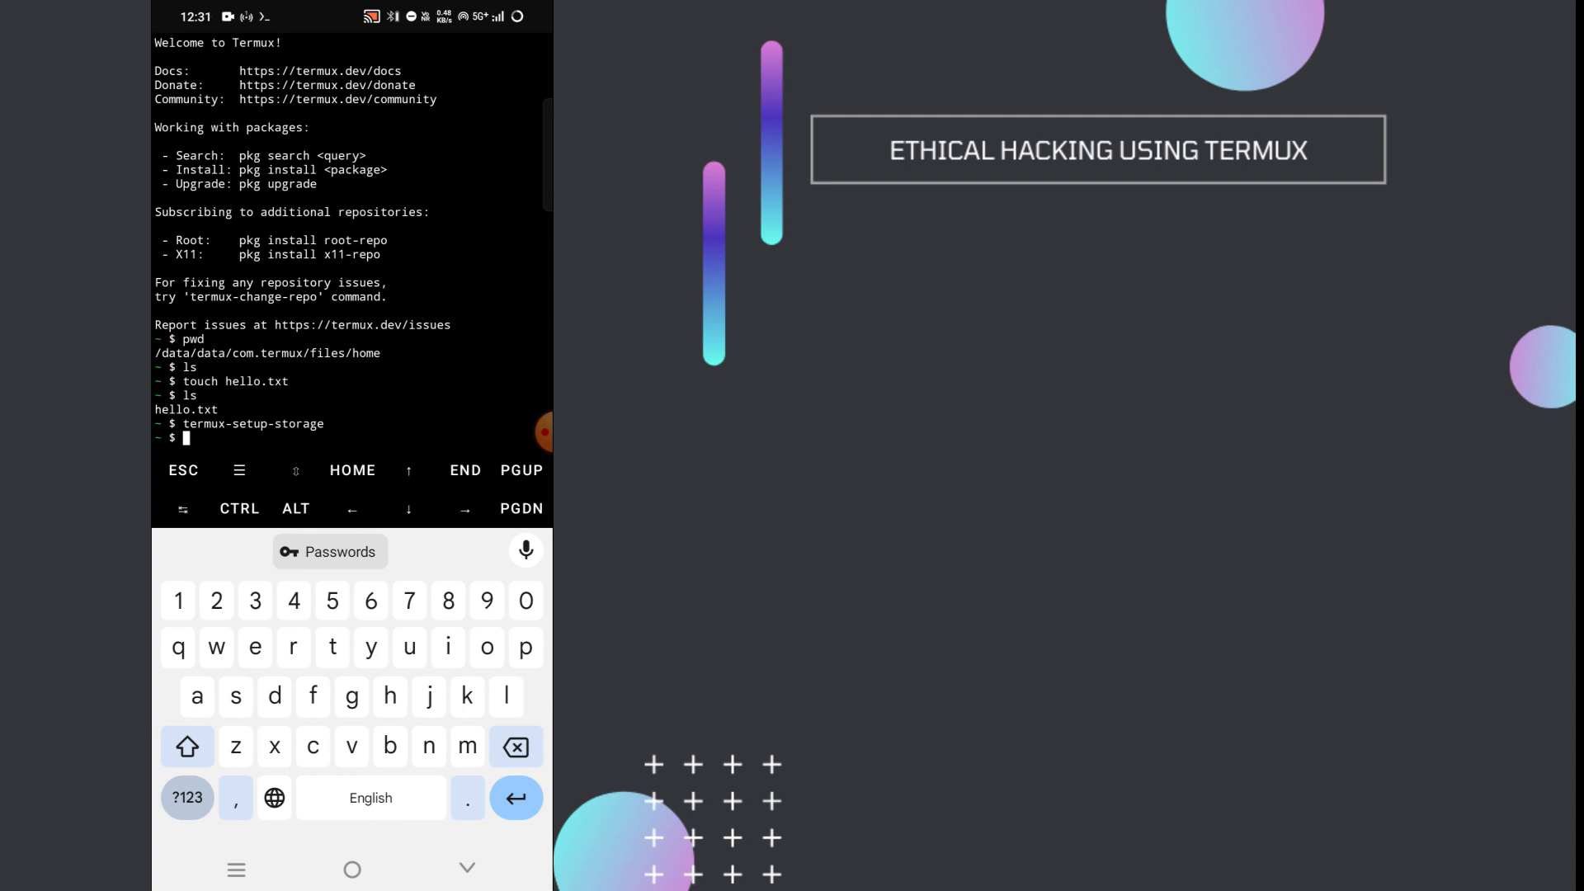
# Start a pkg command at the fresh Termux prompt
pyautogui.write('pkg')
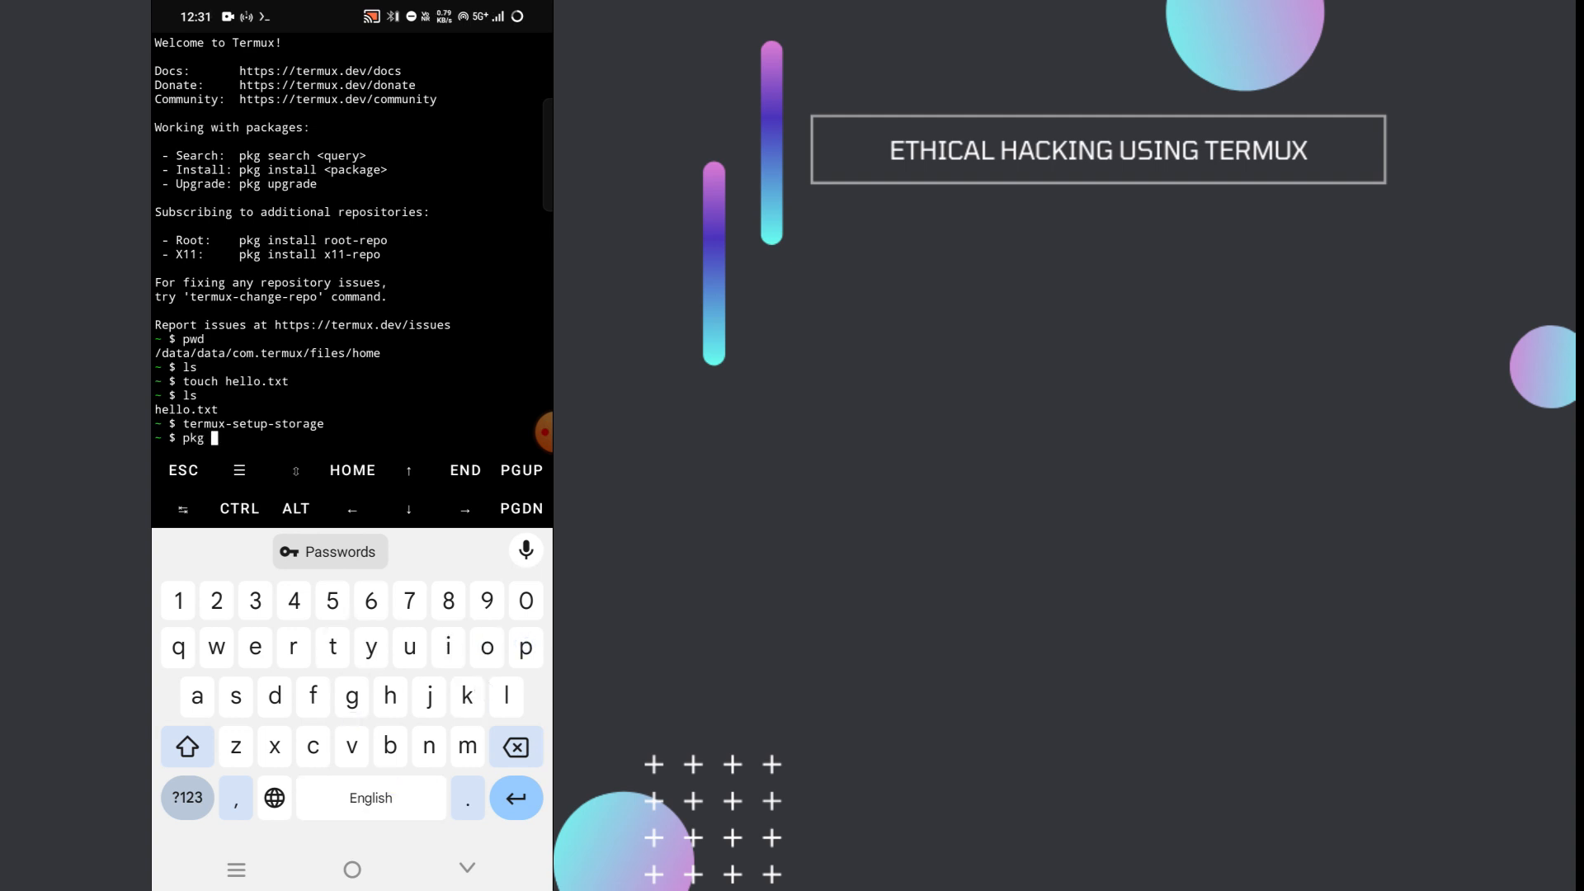